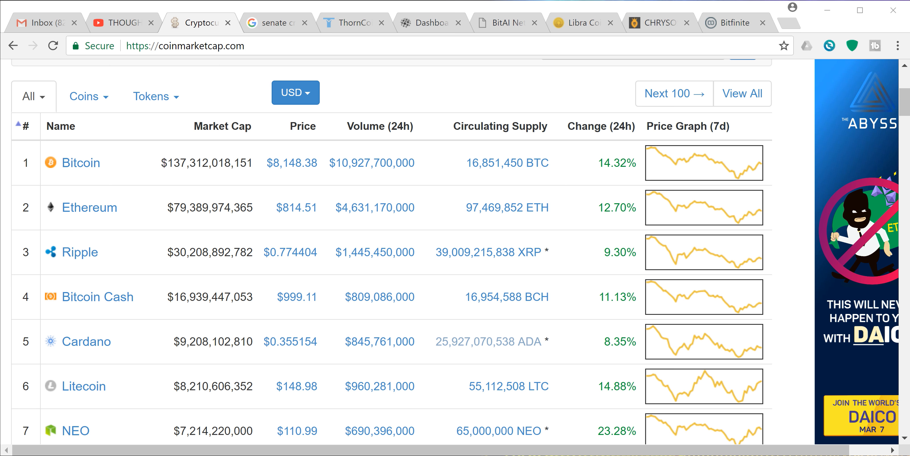
{"action": "mouse_move", "coordinate": [567, 337]}
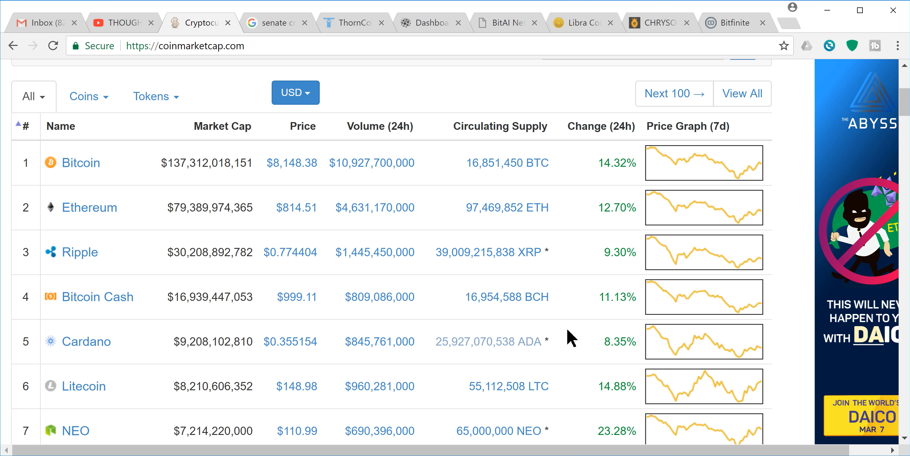
Scroll through the current page, then switch to Google's News results for 'senate cryptocurrency'.
{"action": "scroll", "scroll_direction": "down", "scroll_amount": 3}
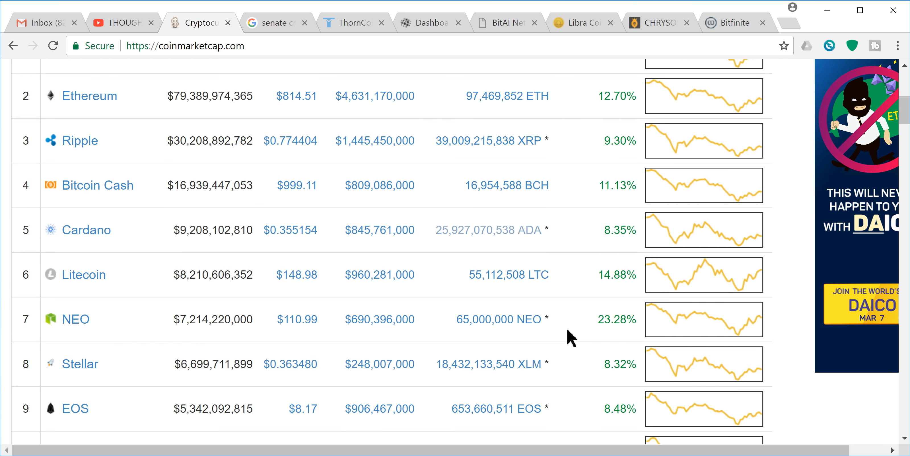
{"action": "scroll", "scroll_direction": "down", "scroll_amount": 3}
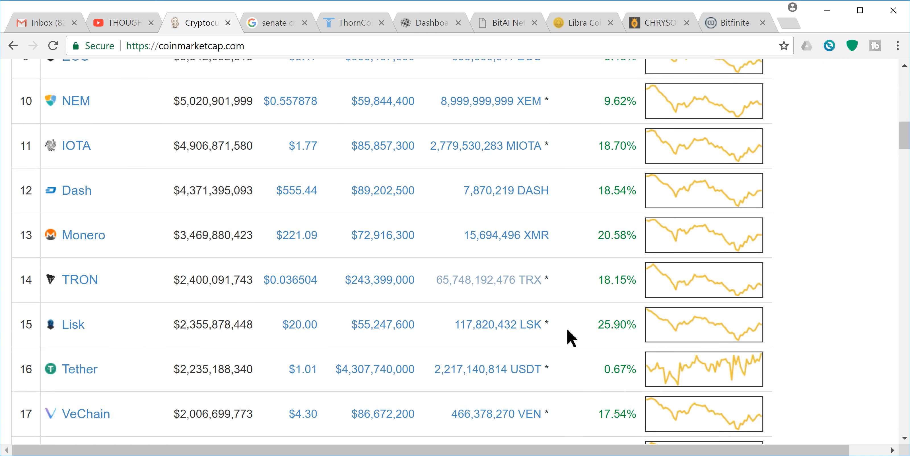
{"action": "scroll", "scroll_direction": "down", "scroll_amount": 3}
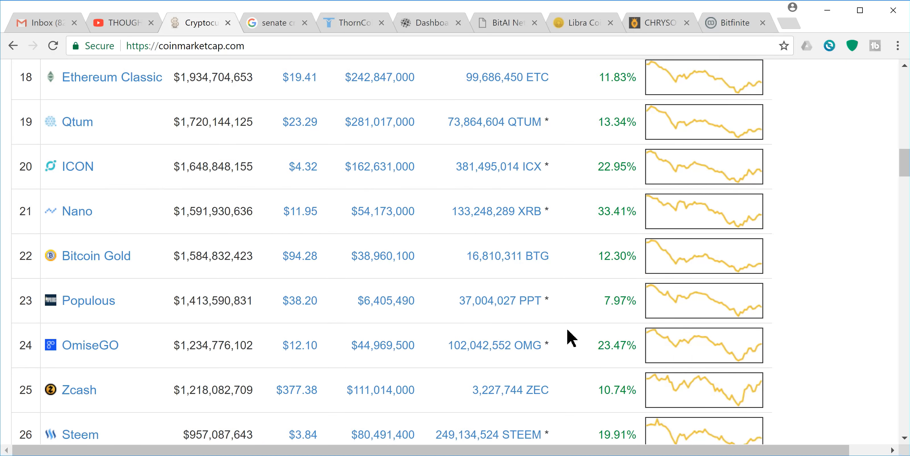
{"action": "scroll", "scroll_direction": "down", "scroll_amount": 3}
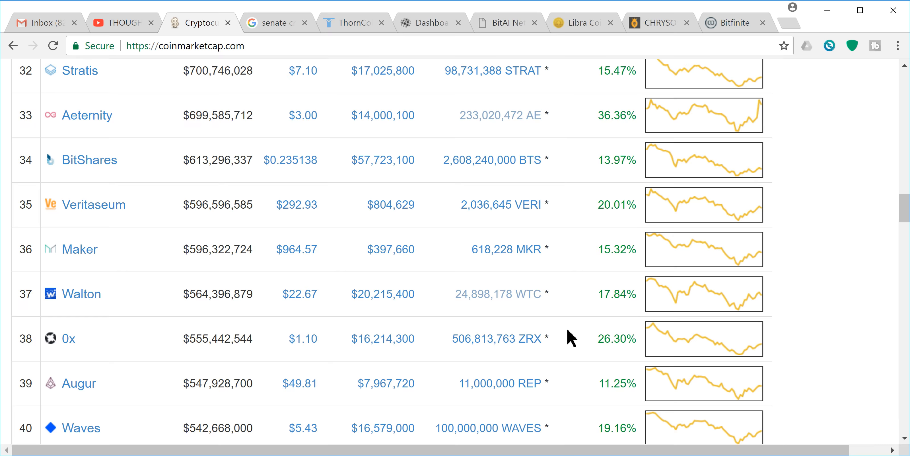
{"action": "scroll", "scroll_direction": "down", "scroll_amount": 3}
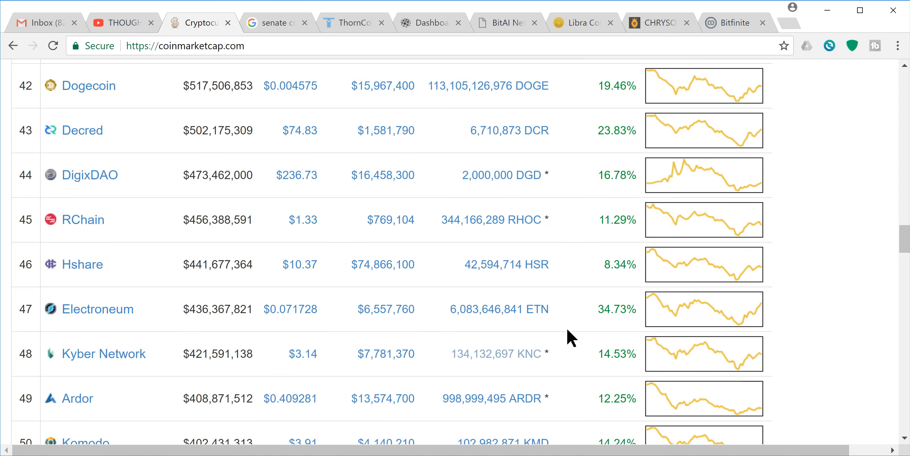
{"action": "scroll", "scroll_direction": "up", "scroll_amount": 3}
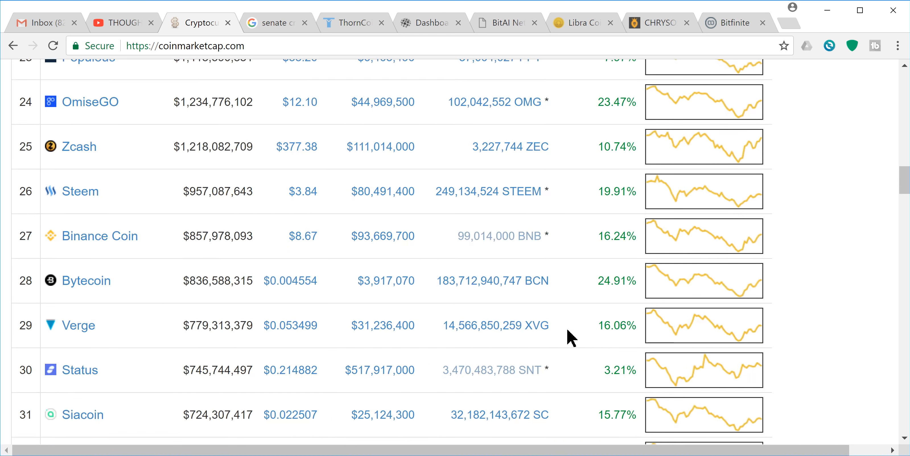
{"action": "scroll", "scroll_direction": "up", "scroll_amount": 3}
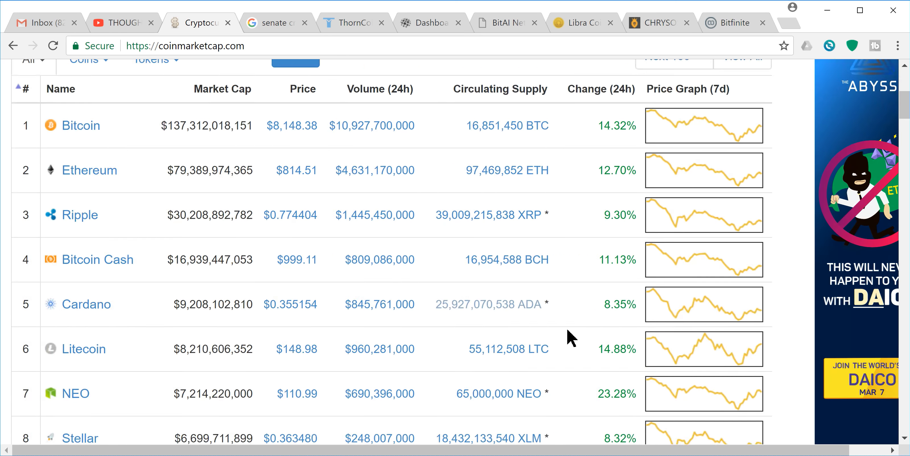
{"action": "scroll", "scroll_direction": "up", "scroll_amount": 3}
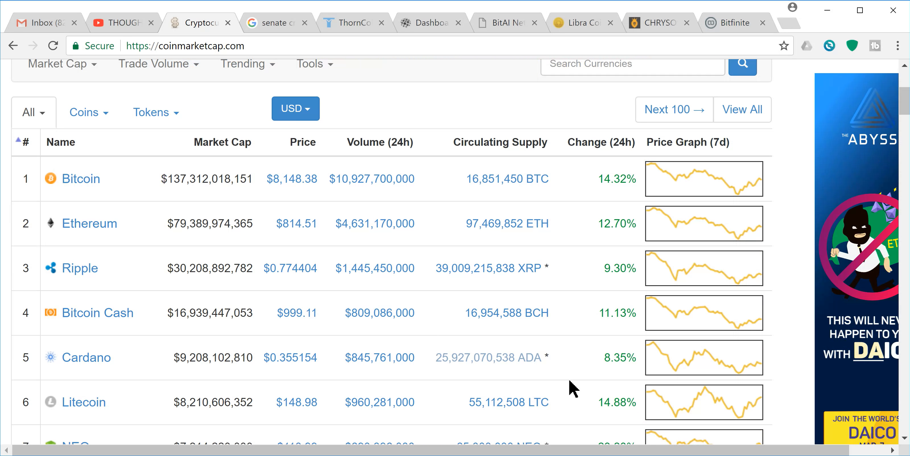
{"action": "scroll", "scroll_direction": "down", "scroll_amount": 3}
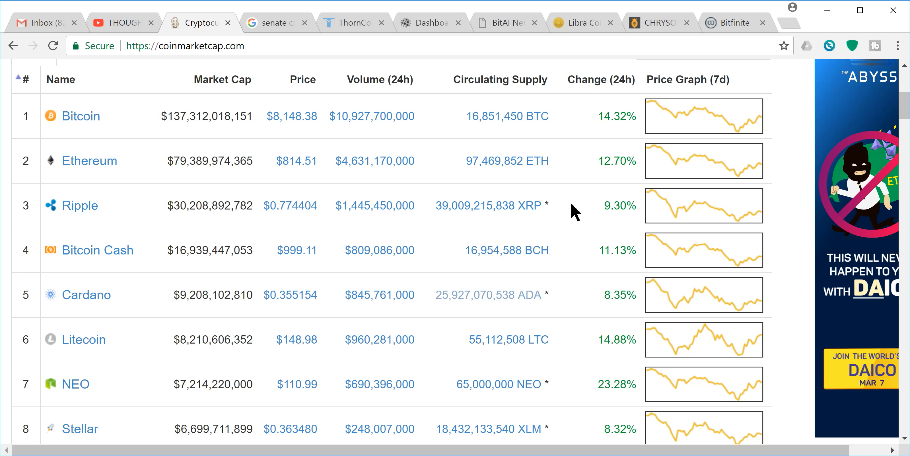
{"action": "mouse_move", "coordinate": [580, 124]}
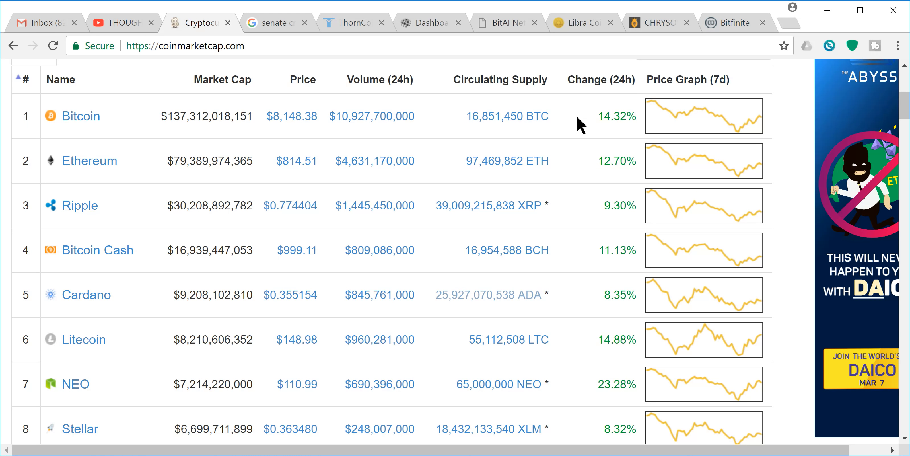
{"action": "mouse_move", "coordinate": [410, 137]}
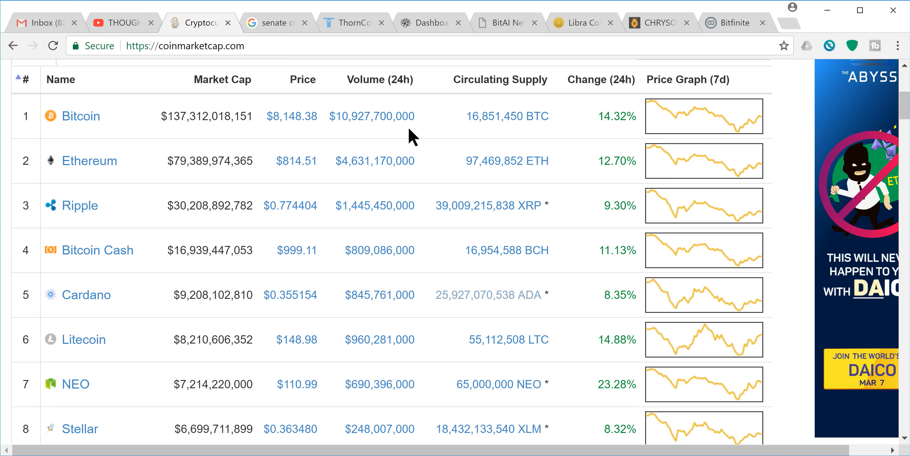
{"action": "mouse_move", "coordinate": [529, 125]}
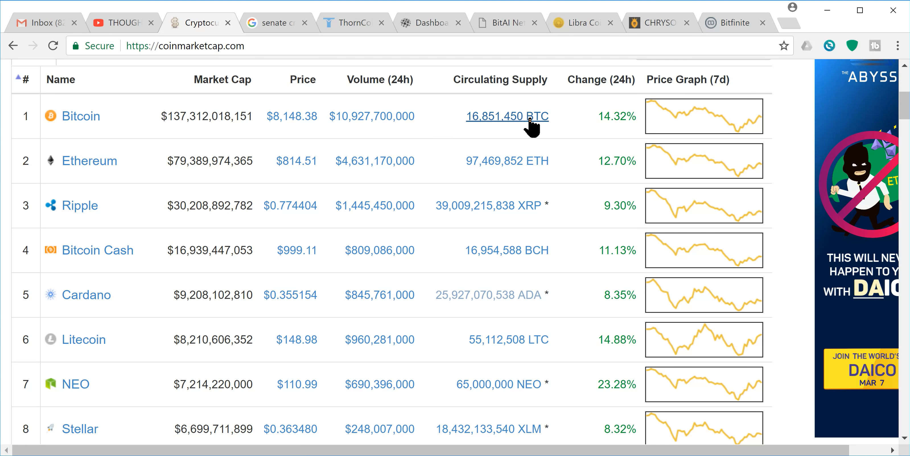
{"action": "mouse_move", "coordinate": [580, 126]}
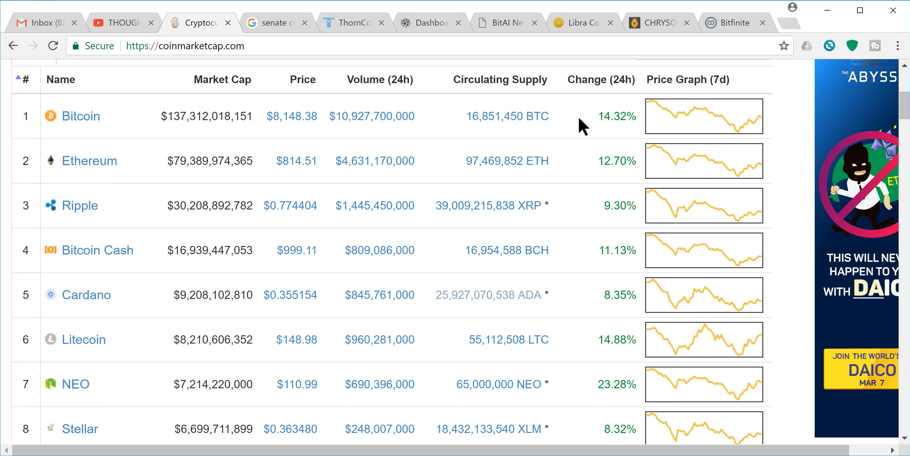
{"action": "mouse_move", "coordinate": [565, 124]}
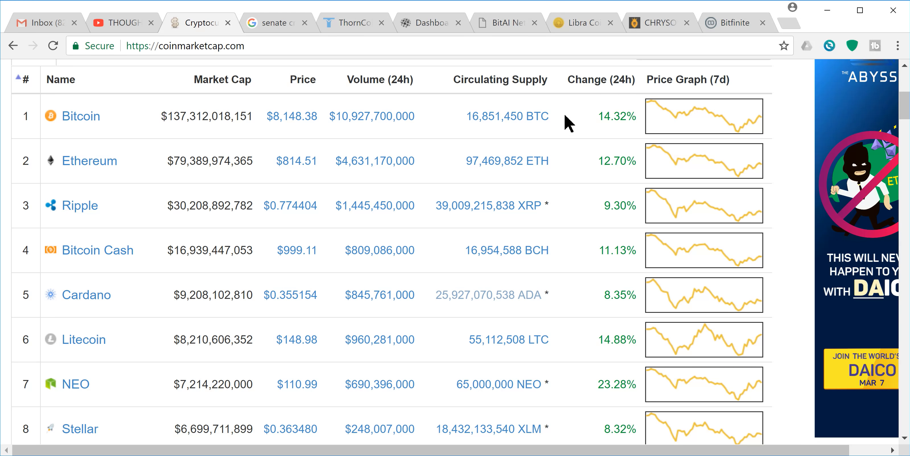
{"action": "mouse_move", "coordinate": [573, 129]}
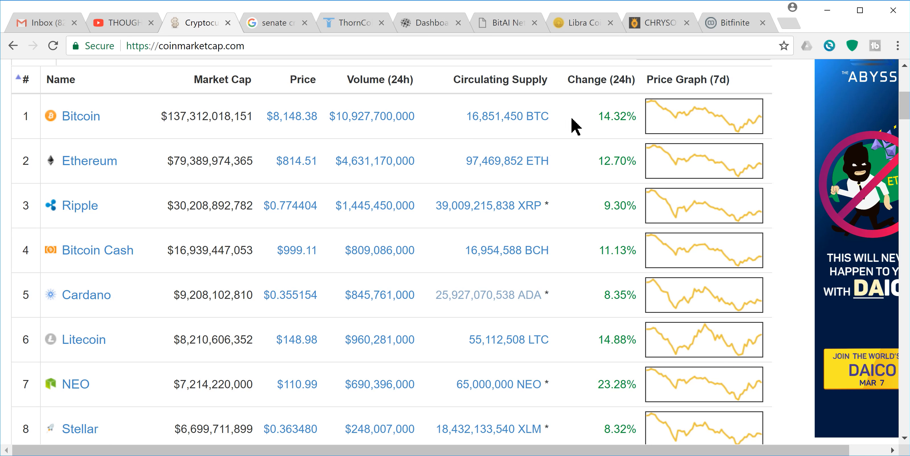
{"action": "mouse_move", "coordinate": [571, 118]}
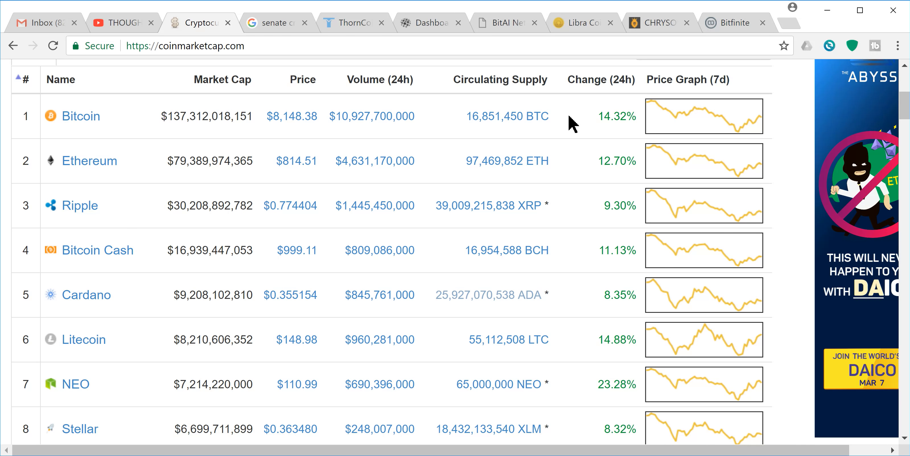
{"action": "left_click", "coordinate": [275, 24]}
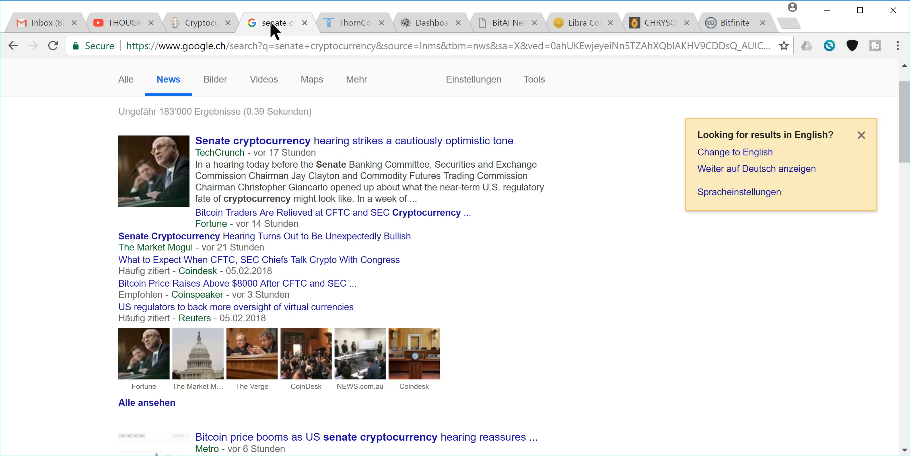
{"action": "mouse_move", "coordinate": [561, 177]}
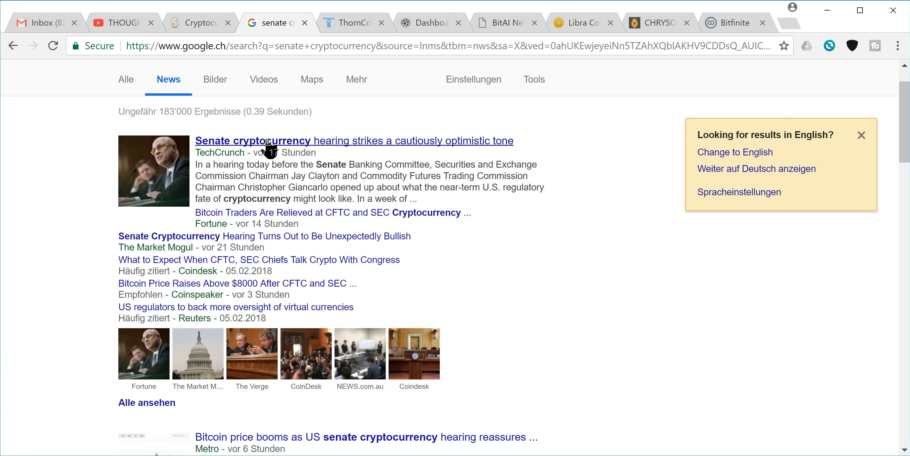
{"action": "mouse_move", "coordinate": [418, 145]}
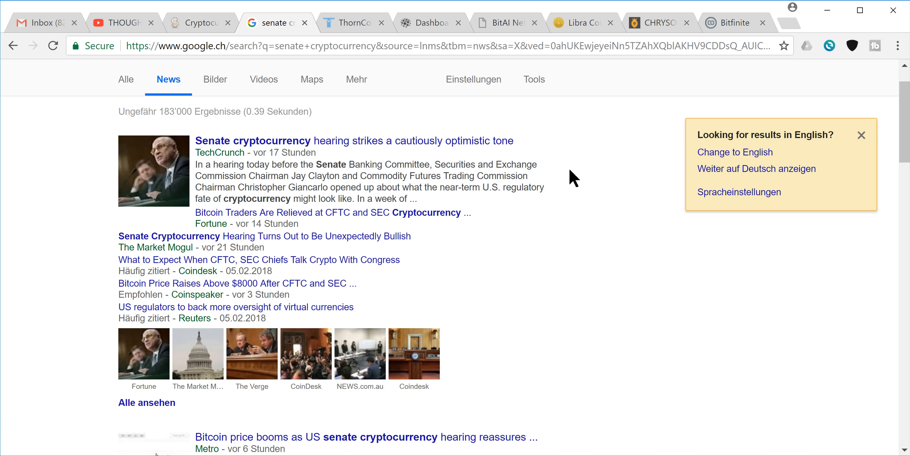
{"action": "mouse_move", "coordinate": [598, 176]}
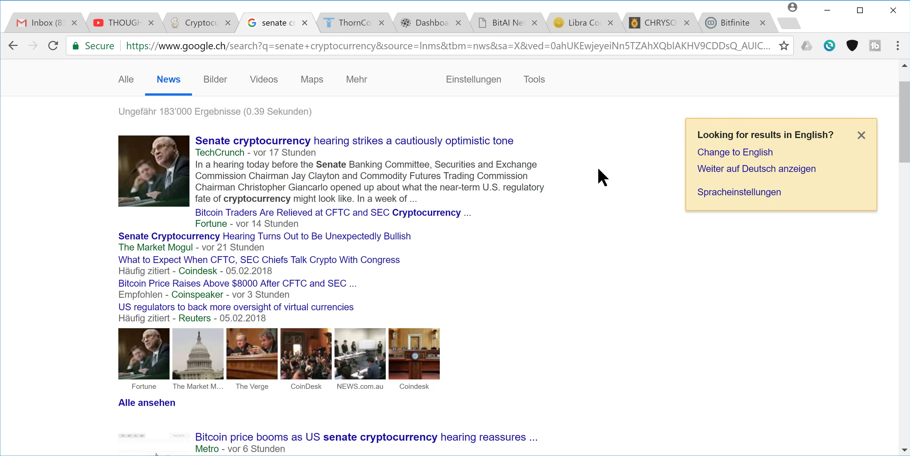
{"action": "mouse_move", "coordinate": [570, 170]}
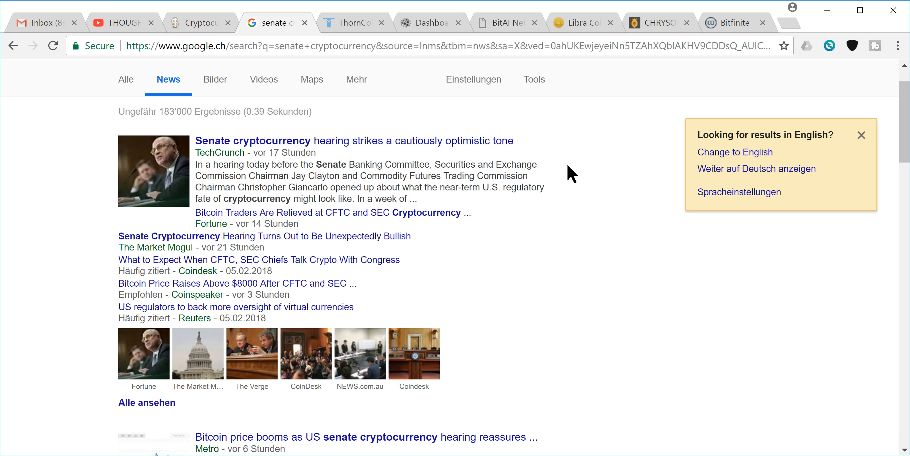
{"action": "mouse_move", "coordinate": [563, 141]}
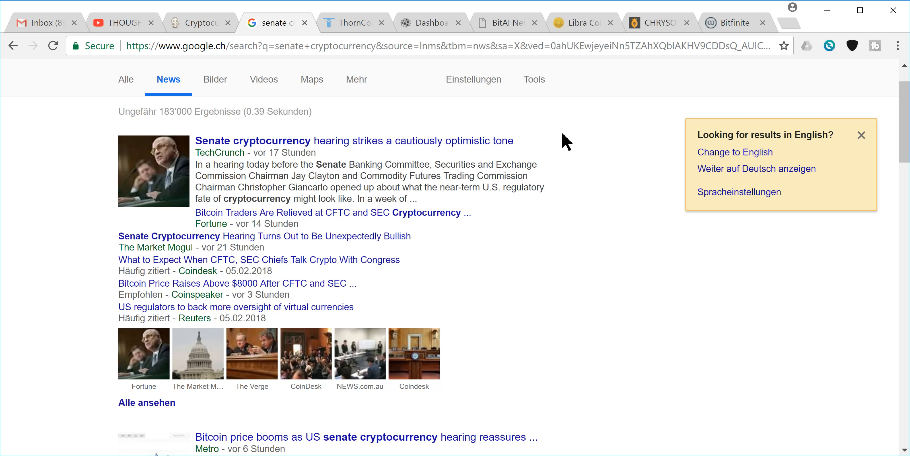
{"action": "mouse_move", "coordinate": [406, 94]}
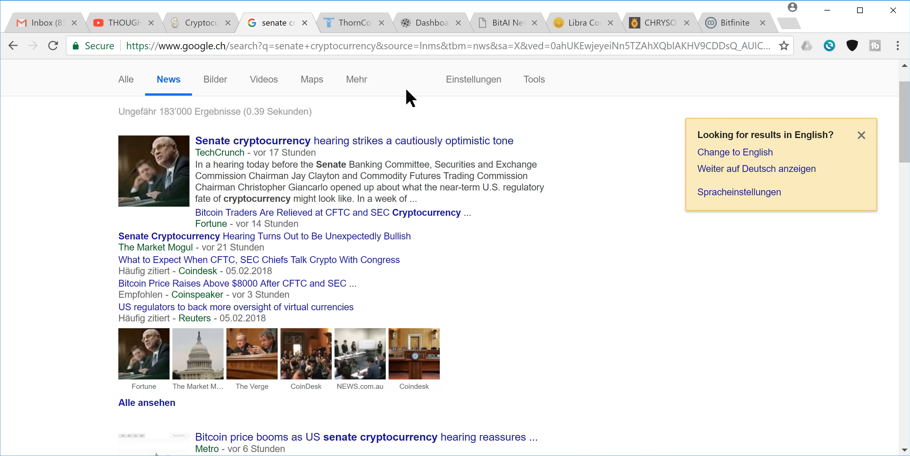
{"action": "mouse_move", "coordinate": [349, 30]}
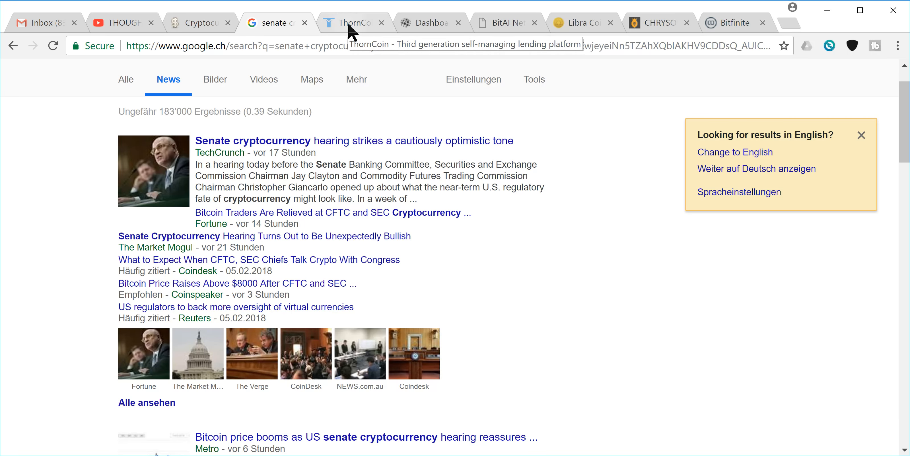
Switch to the ThornCoin dashboard and scroll to the BTC, THRN and staking Summary balances.
{"action": "left_click", "coordinate": [354, 22]}
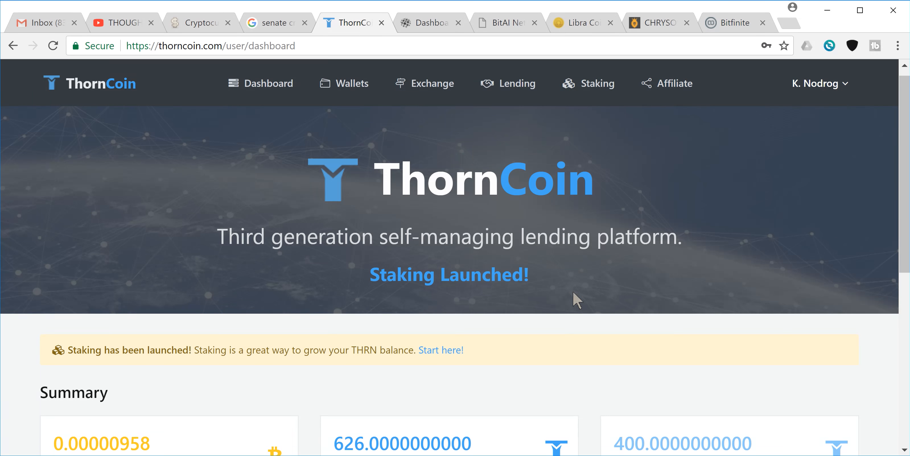
{"action": "mouse_move", "coordinate": [585, 339]}
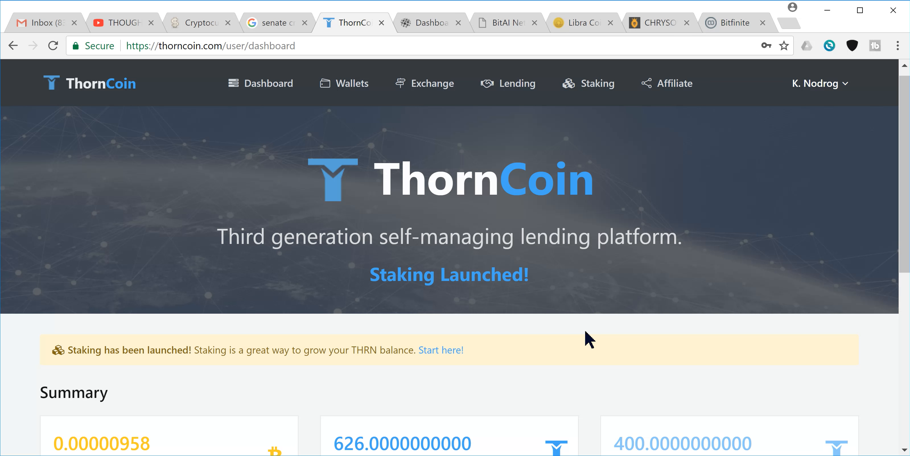
{"action": "scroll", "scroll_direction": "down", "scroll_amount": 3}
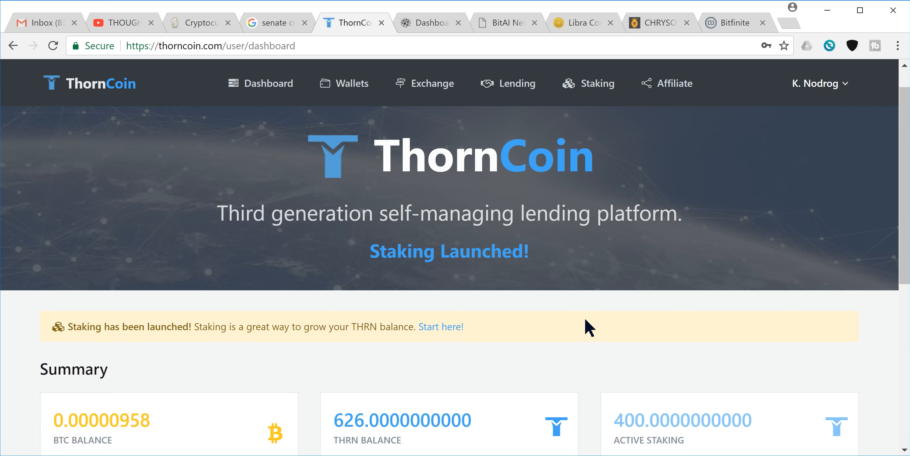
{"action": "mouse_move", "coordinate": [118, 18]}
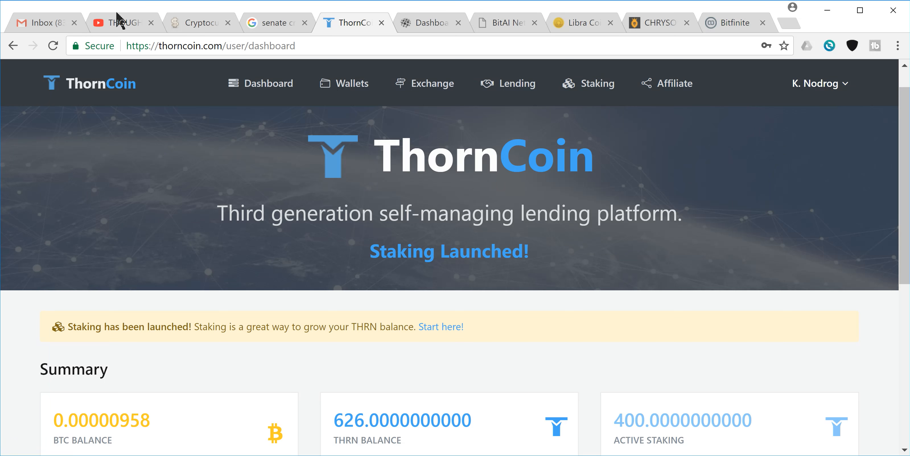
Show the paused THORN/LOOPX/MONYX/CHRYSOS/LIBRA video, then switch to the Libra Coin homepage.
{"action": "left_click", "coordinate": [119, 22]}
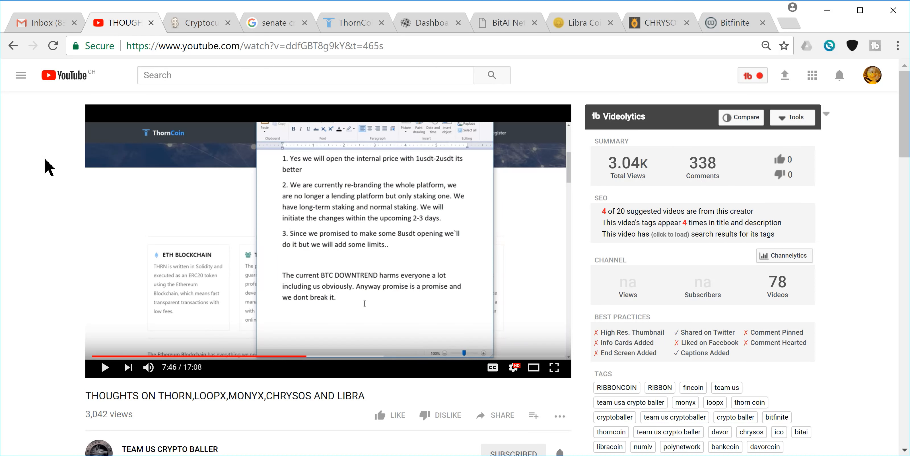
{"action": "mouse_move", "coordinate": [51, 185]}
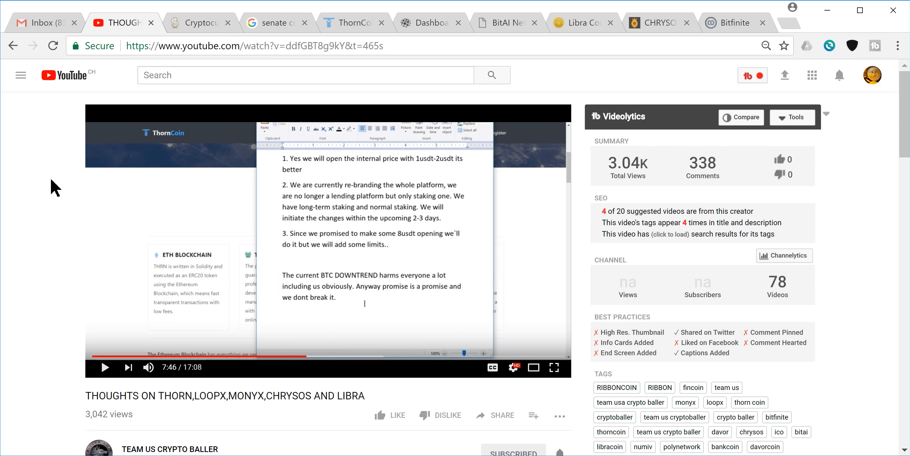
{"action": "mouse_move", "coordinate": [301, 186]}
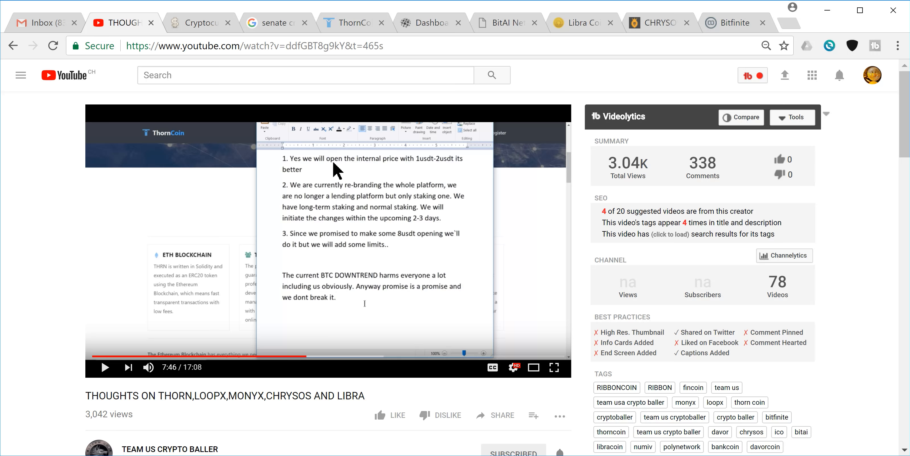
{"action": "mouse_move", "coordinate": [451, 169]}
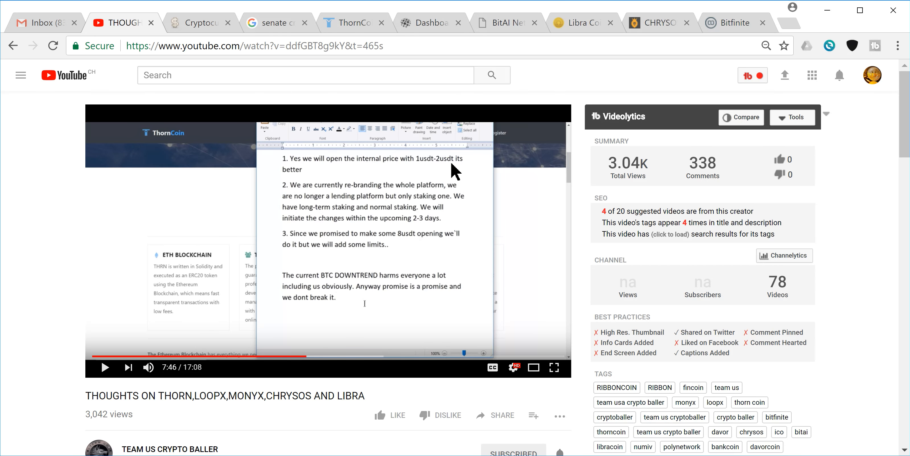
{"action": "mouse_move", "coordinate": [11, 167]}
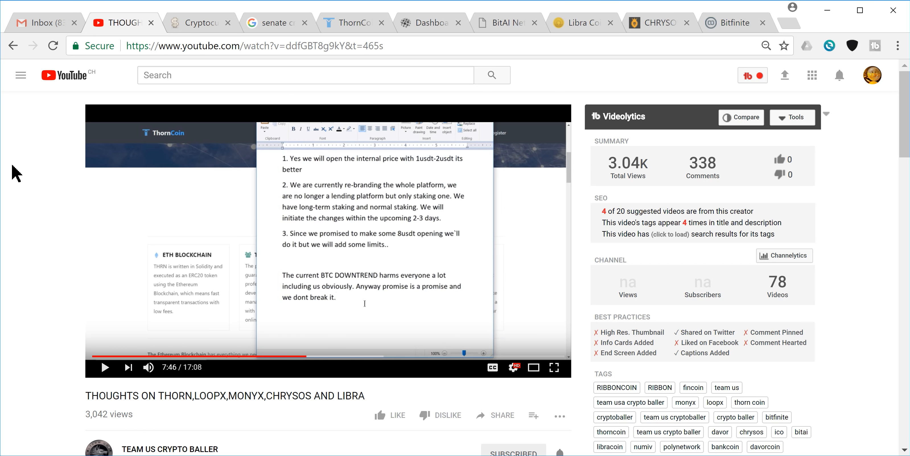
{"action": "mouse_move", "coordinate": [57, 180]}
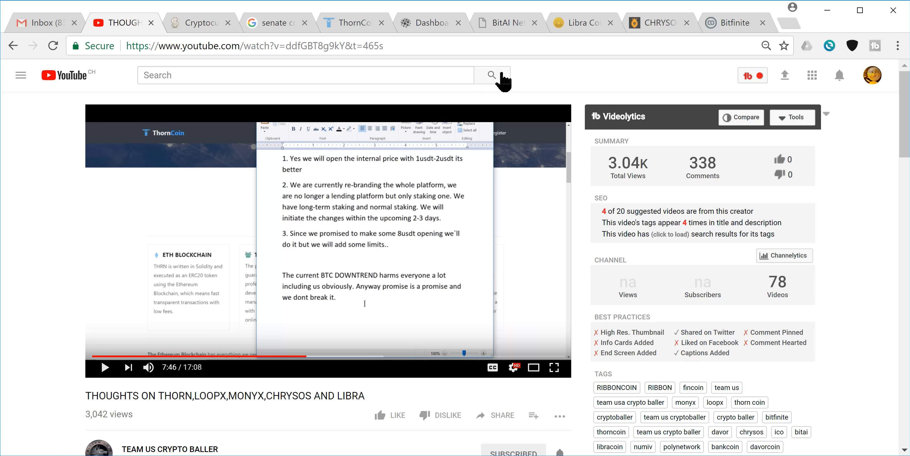
{"action": "mouse_move", "coordinate": [661, 28]}
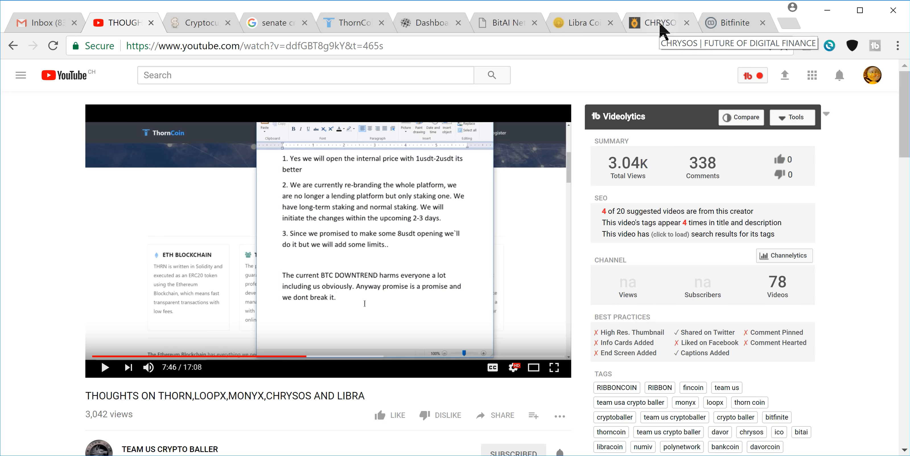
{"action": "mouse_move", "coordinate": [43, 141]}
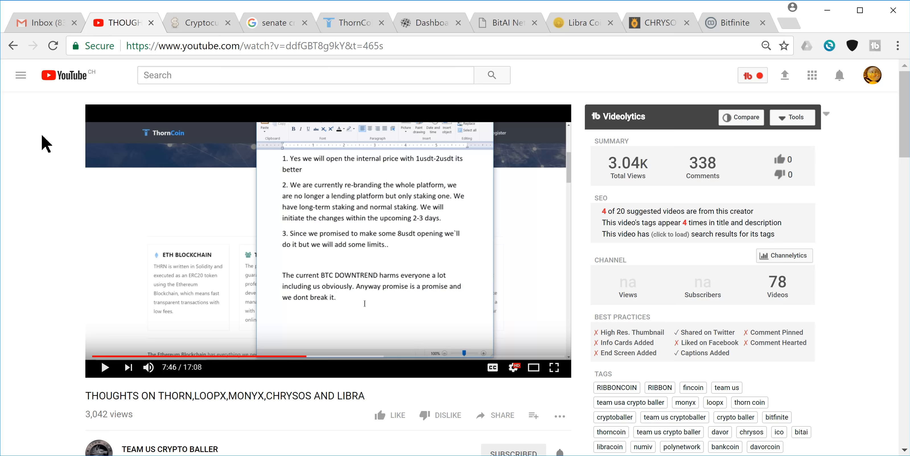
{"action": "mouse_move", "coordinate": [337, 46]}
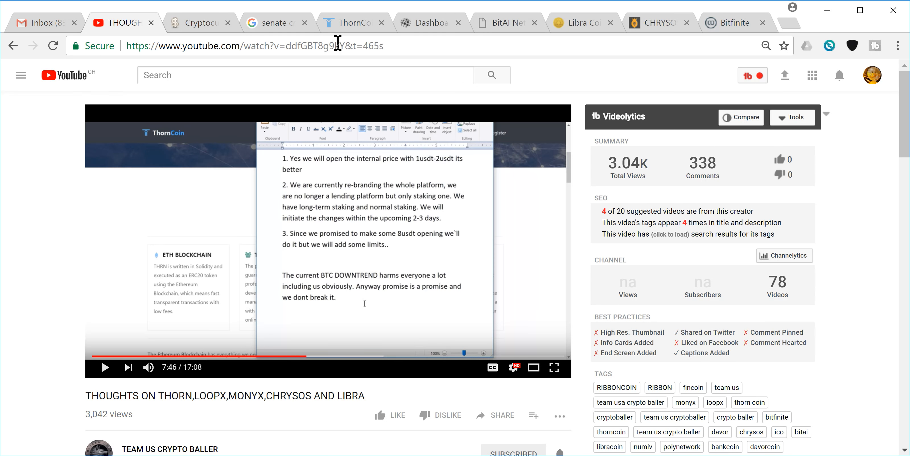
{"action": "mouse_move", "coordinate": [575, 24]}
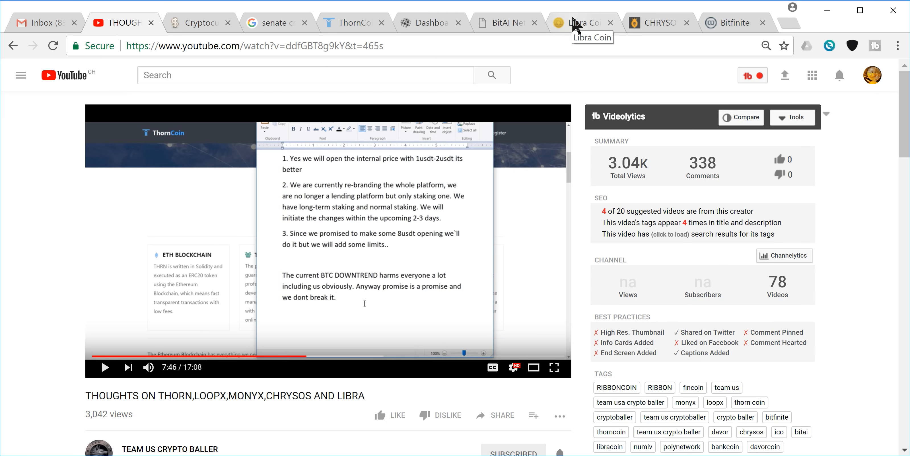
{"action": "left_click", "coordinate": [580, 22]}
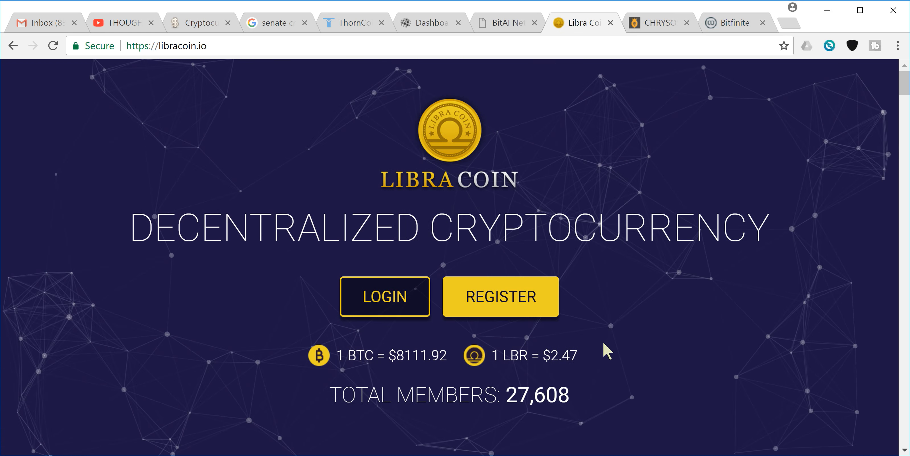
{"action": "mouse_move", "coordinate": [281, 187]}
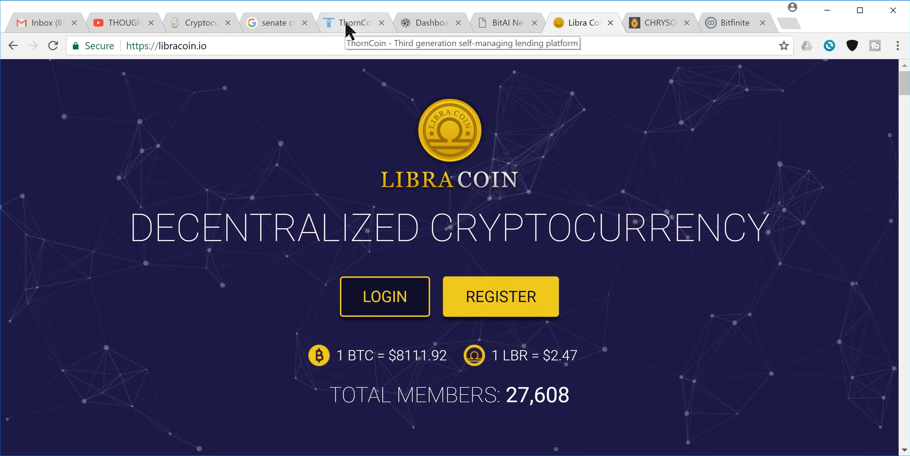
Return from libracoin.io to the ThornCoin user dashboard tab.
{"action": "left_click", "coordinate": [354, 22]}
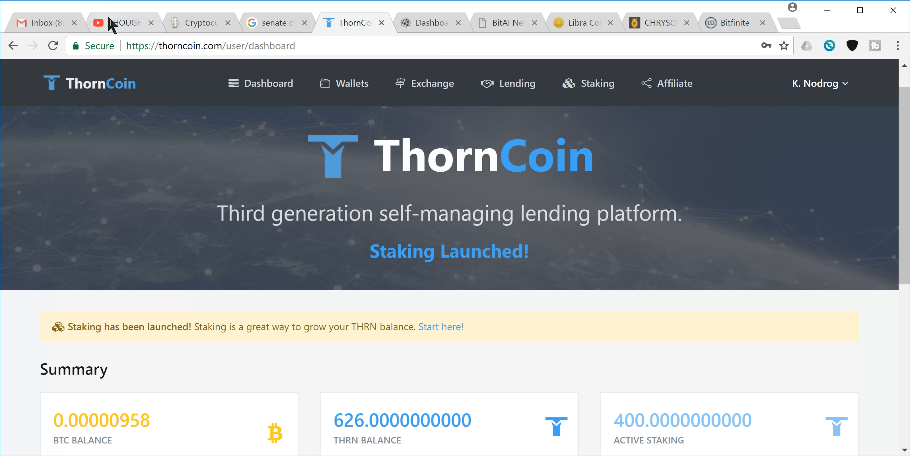
{"action": "left_click", "coordinate": [120, 23]}
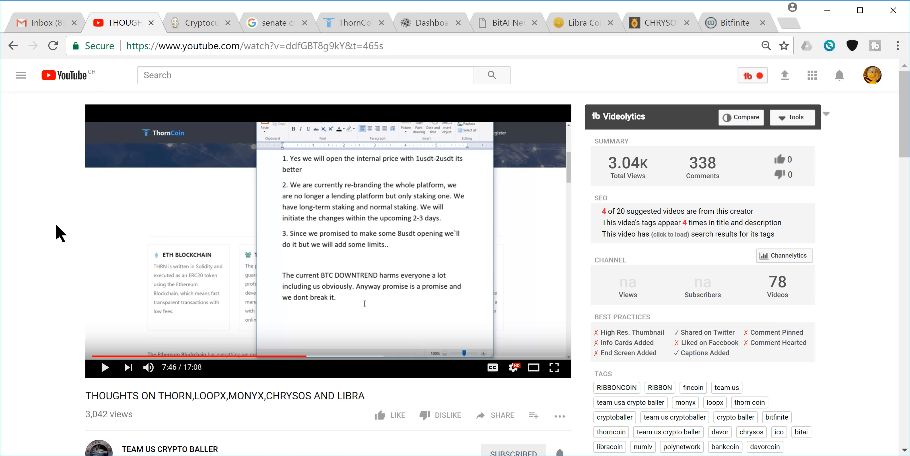
{"action": "mouse_move", "coordinate": [658, 30]}
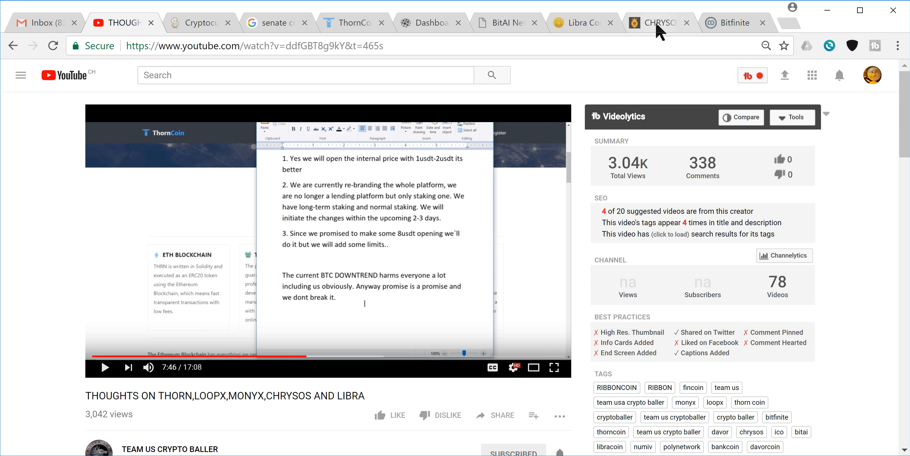
{"action": "mouse_move", "coordinate": [322, 33]}
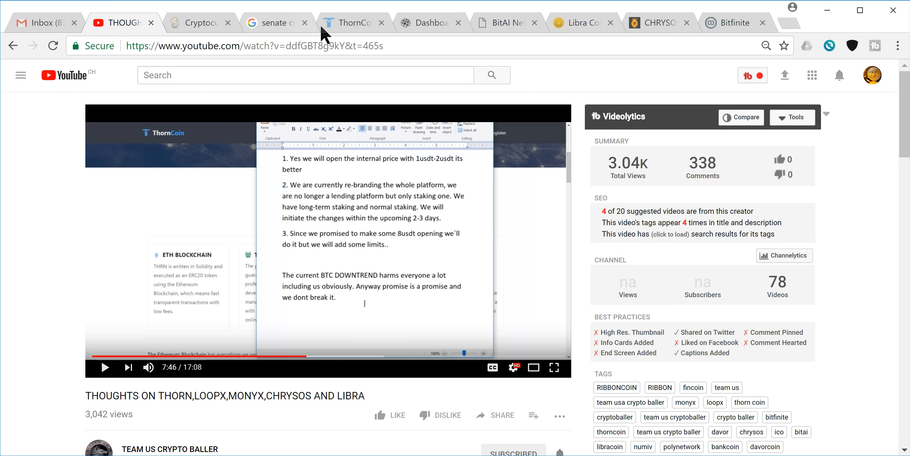
{"action": "mouse_move", "coordinate": [26, 203]}
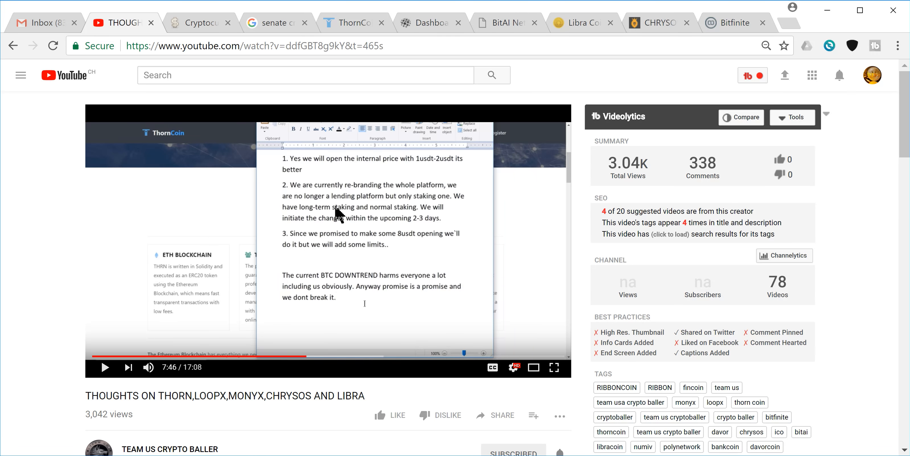
{"action": "mouse_move", "coordinate": [369, 212]}
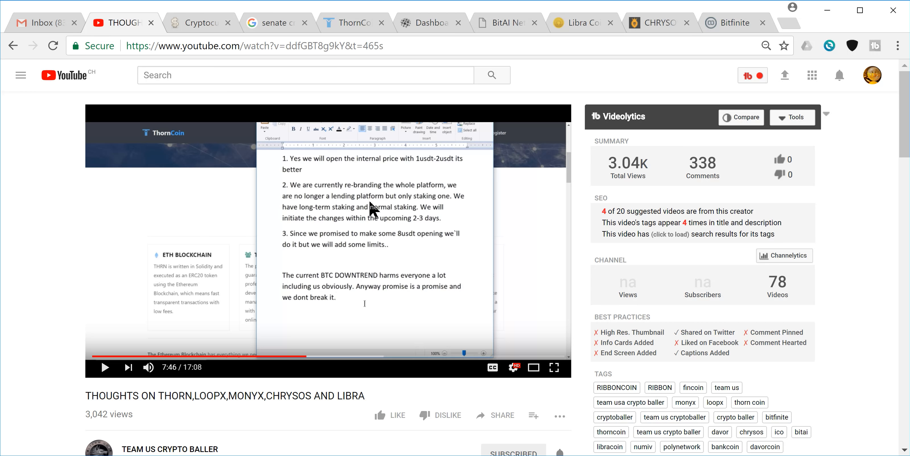
{"action": "mouse_move", "coordinate": [352, 248]}
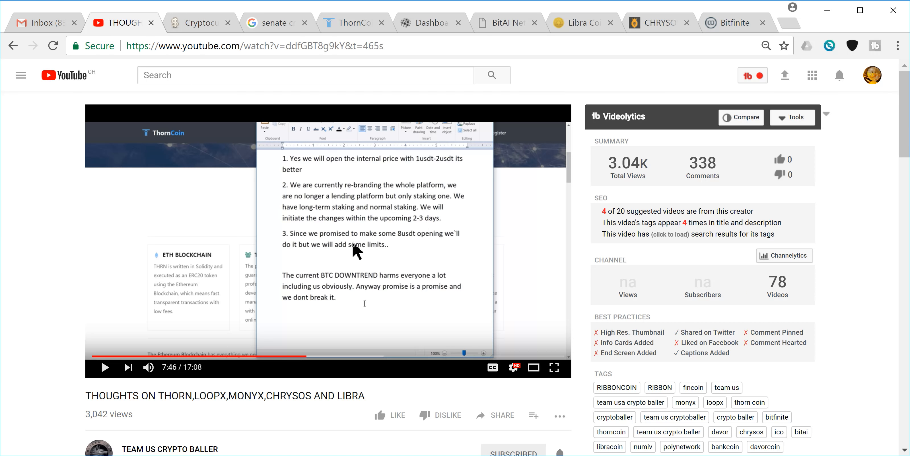
{"action": "mouse_move", "coordinate": [302, 249]}
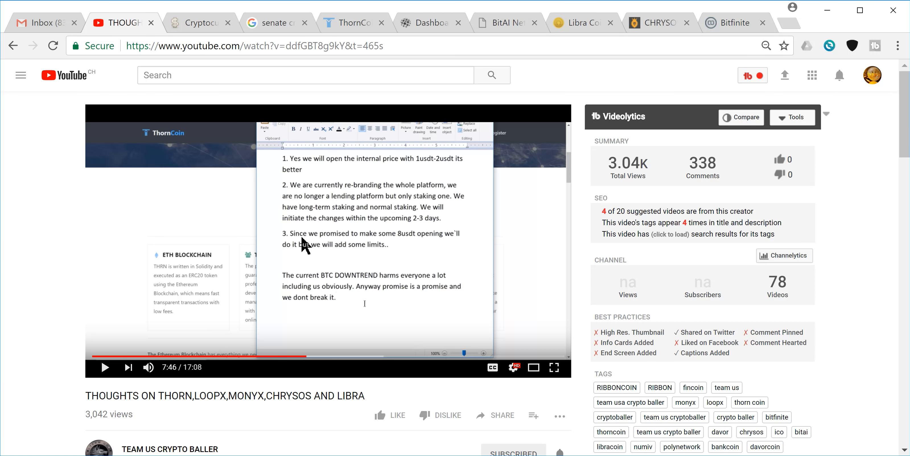
{"action": "mouse_move", "coordinate": [398, 245]}
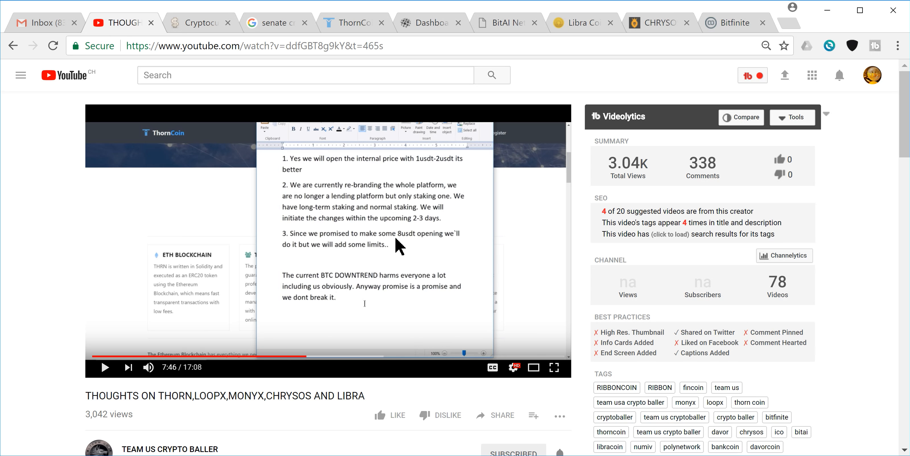
{"action": "mouse_move", "coordinate": [418, 247]}
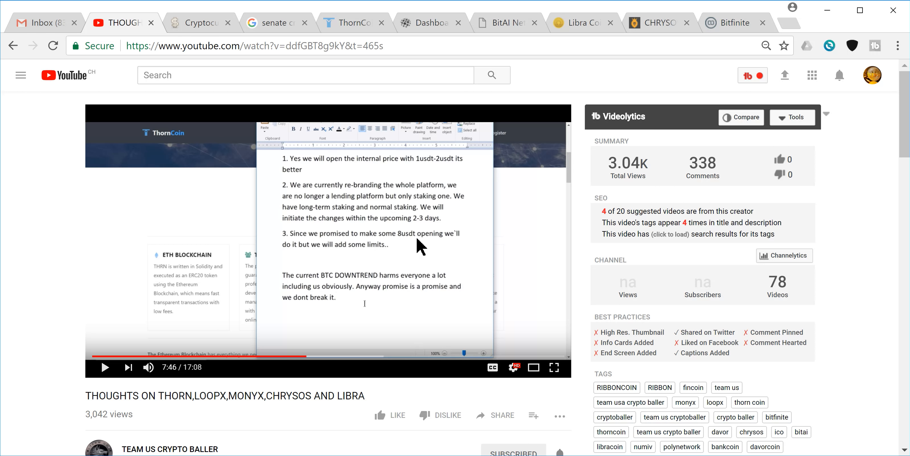
{"action": "mouse_move", "coordinate": [354, 266]}
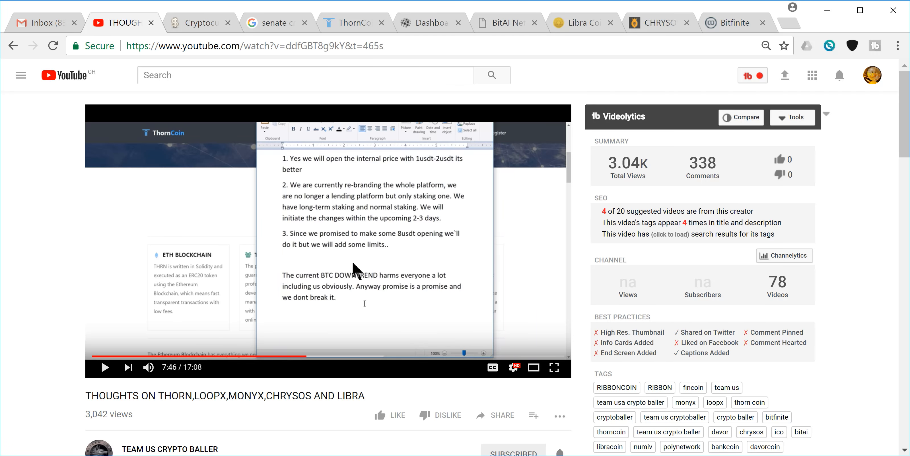
{"action": "mouse_move", "coordinate": [320, 226]}
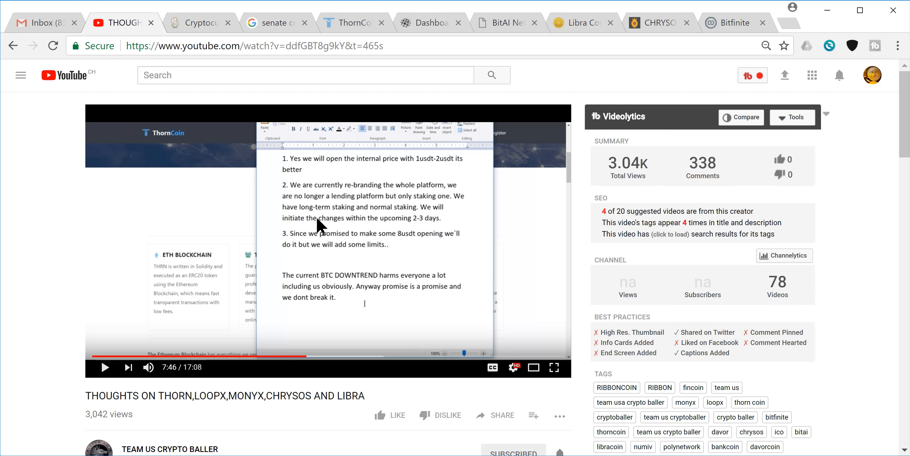
{"action": "mouse_move", "coordinate": [339, 30]}
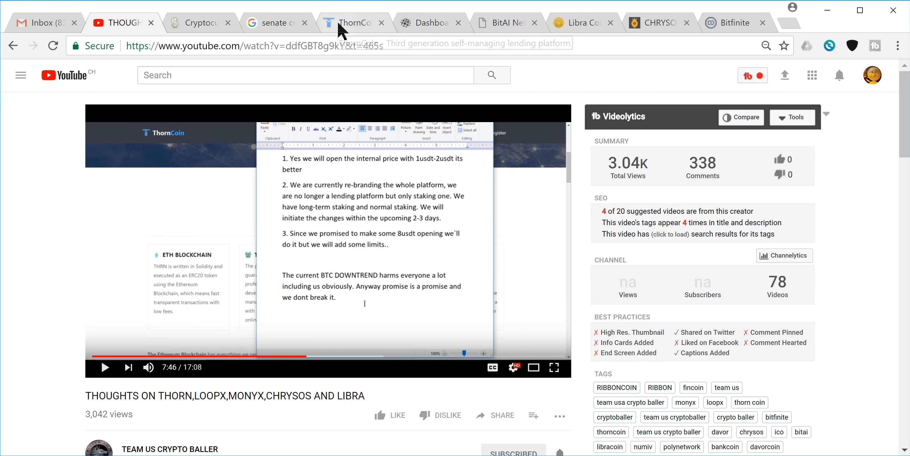
Switch to the ThornCoin dashboard and scroll up to the staking launch banner.
{"action": "left_click", "coordinate": [351, 23]}
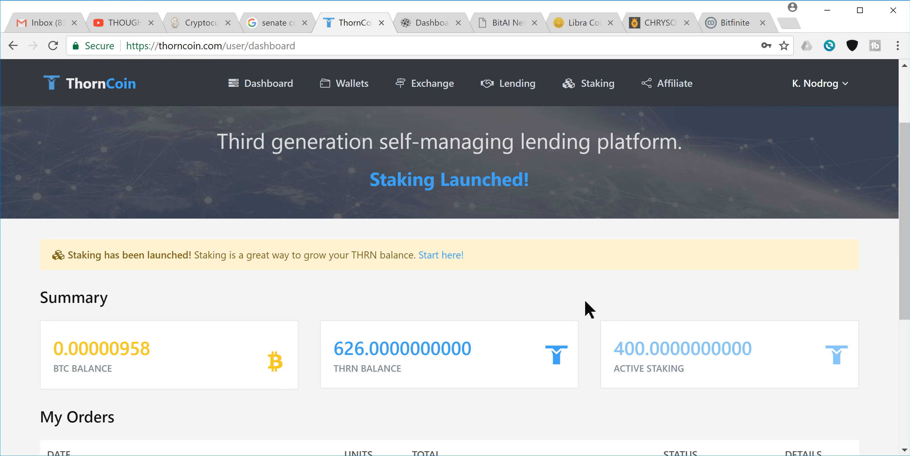
{"action": "scroll", "scroll_direction": "up", "scroll_amount": 3}
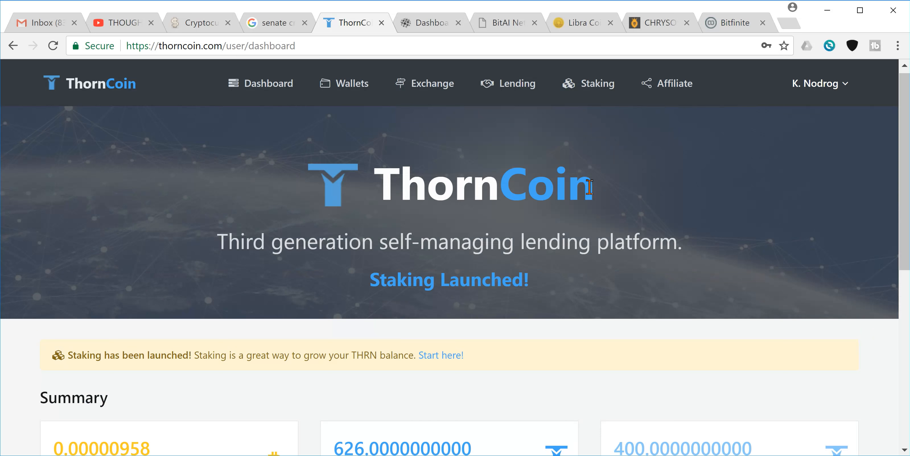
{"action": "mouse_move", "coordinate": [589, 324]}
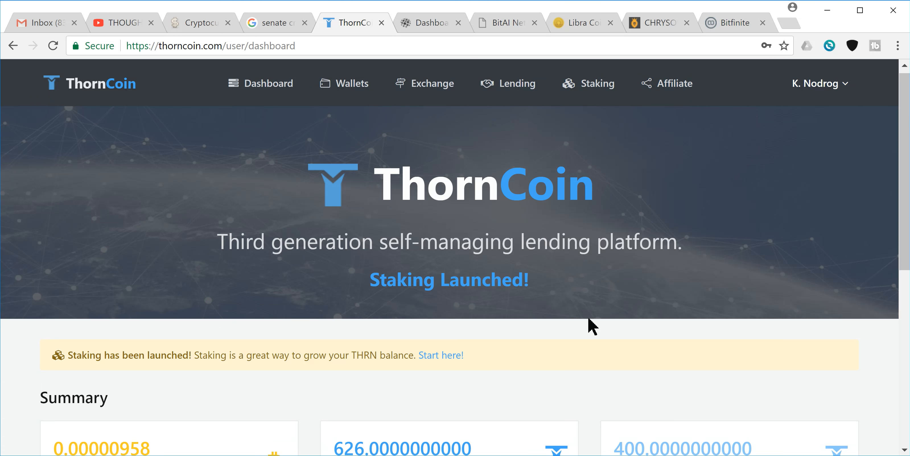
{"action": "mouse_move", "coordinate": [586, 355]}
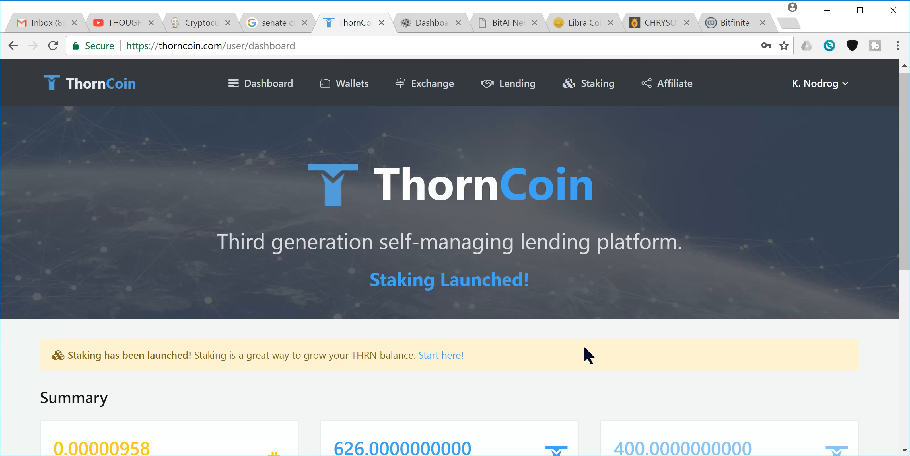
{"action": "mouse_move", "coordinate": [605, 116]}
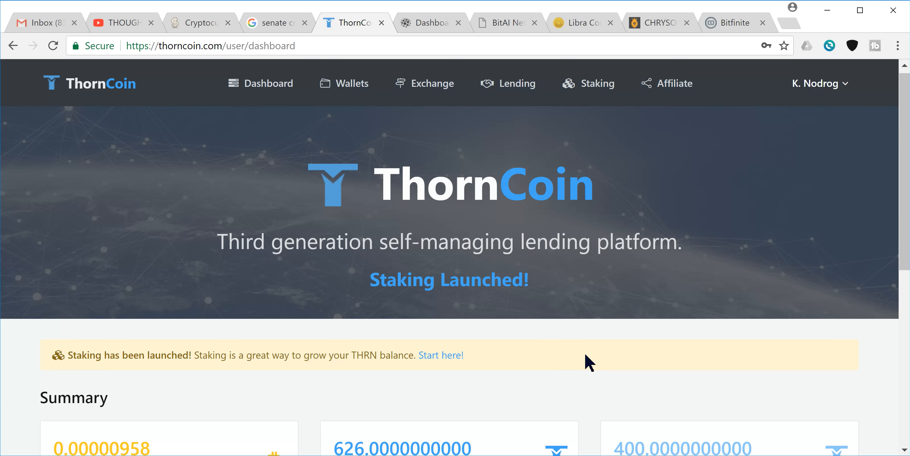
{"action": "mouse_move", "coordinate": [421, 34]}
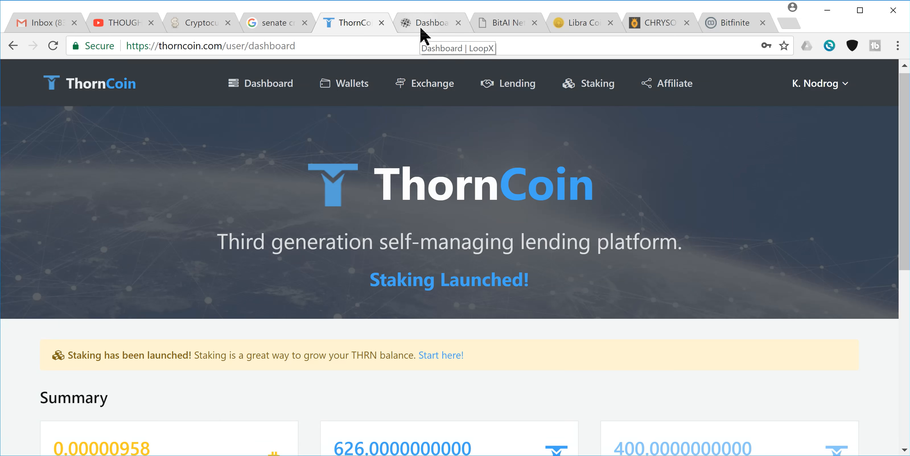
Switch to the LoopX dashboard and scroll through the Credited Interest tiles from 09.02.2018 to 15.02.2018.
{"action": "left_click", "coordinate": [429, 22]}
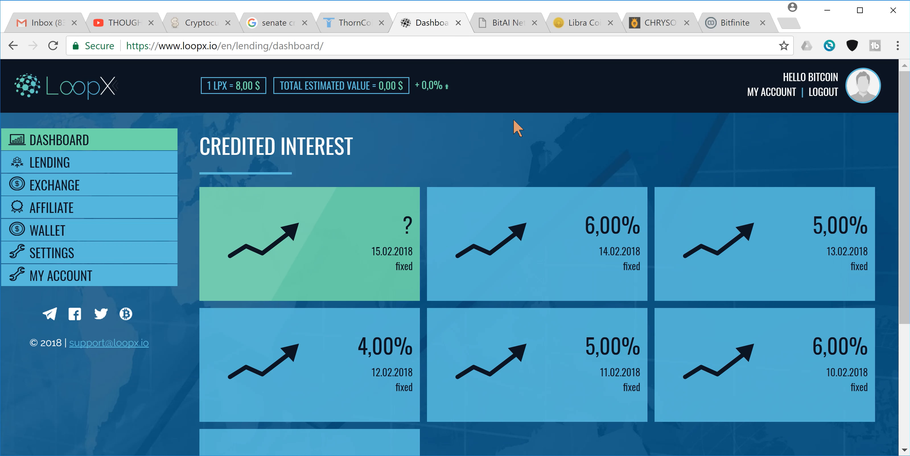
{"action": "mouse_move", "coordinate": [525, 151]}
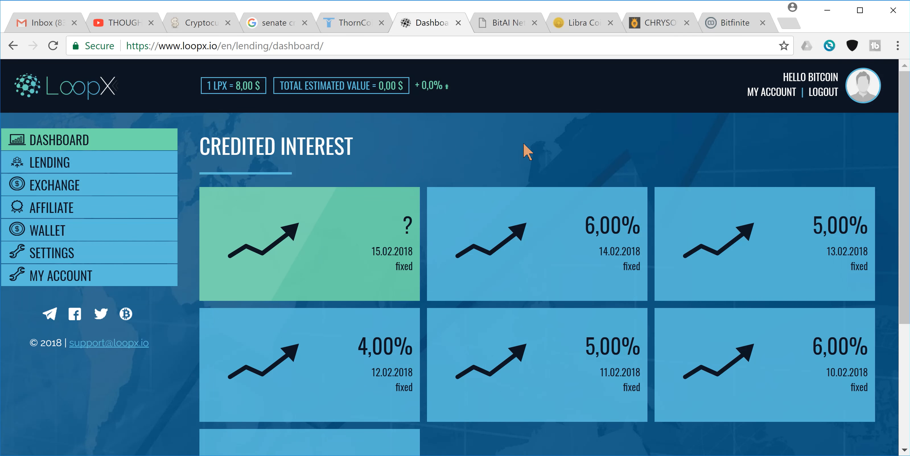
{"action": "scroll", "scroll_direction": "down", "scroll_amount": 3}
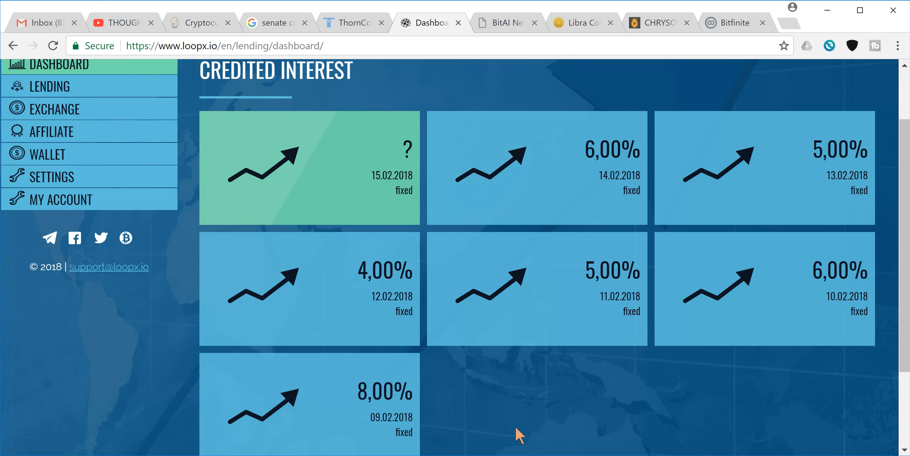
{"action": "mouse_move", "coordinate": [503, 89]}
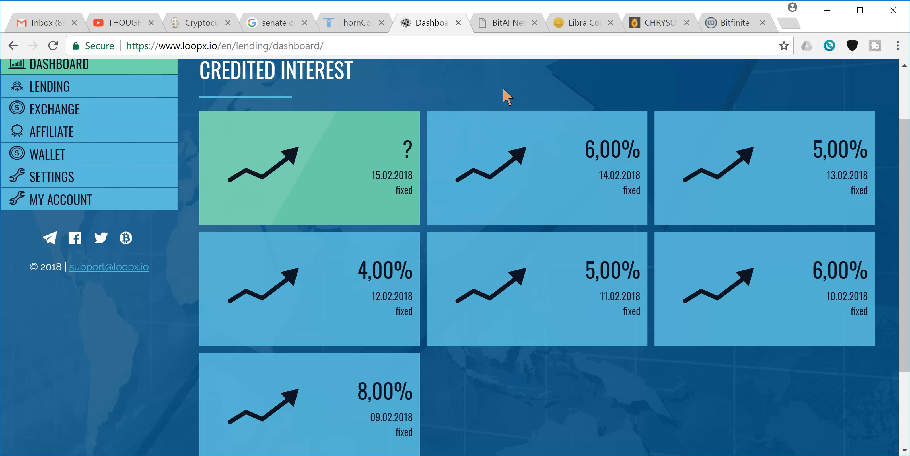
{"action": "mouse_move", "coordinate": [506, 81]}
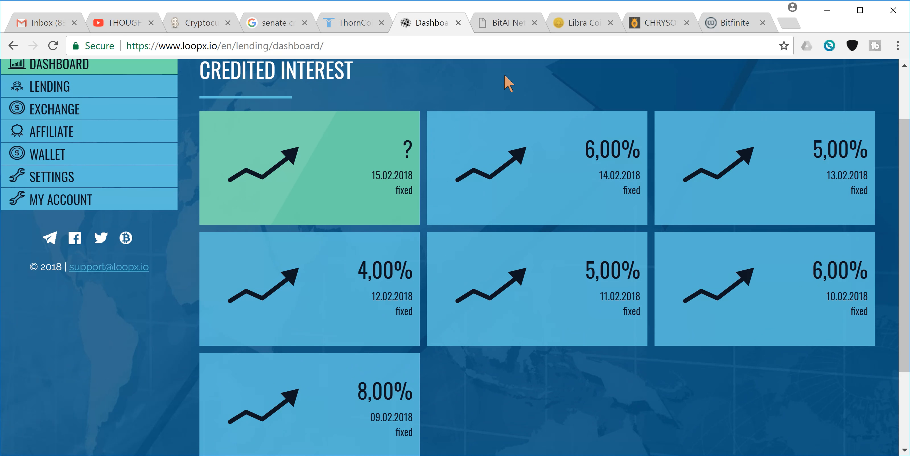
{"action": "mouse_move", "coordinate": [598, 114]}
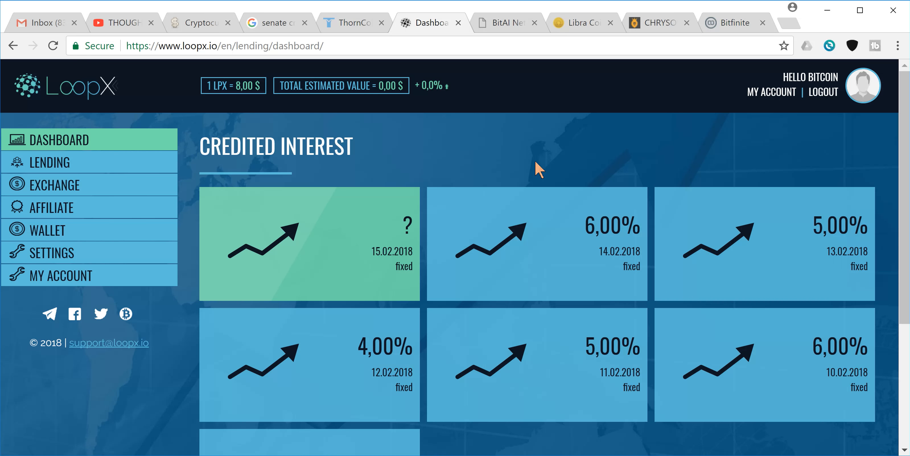
{"action": "mouse_move", "coordinate": [529, 165]}
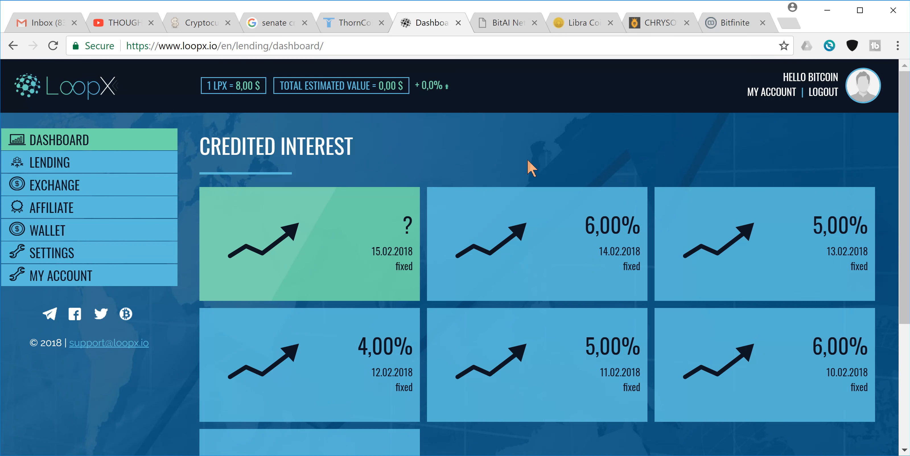
{"action": "scroll", "scroll_direction": "down", "scroll_amount": 3}
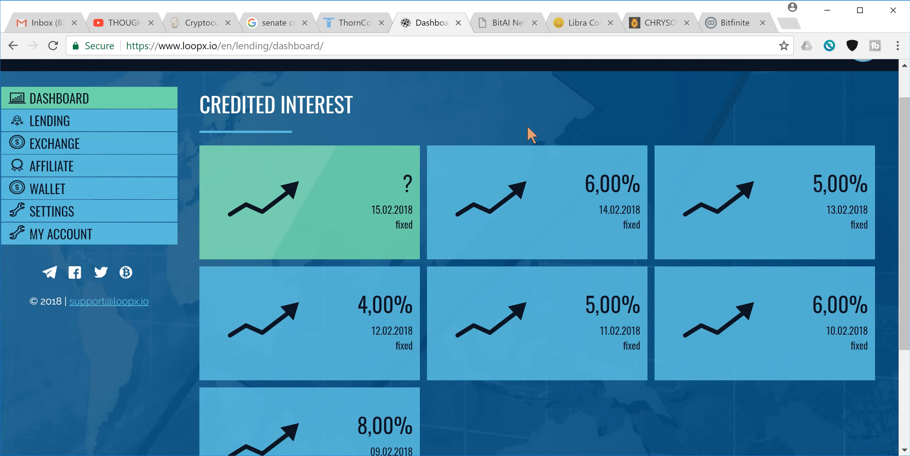
{"action": "mouse_move", "coordinate": [554, 409]}
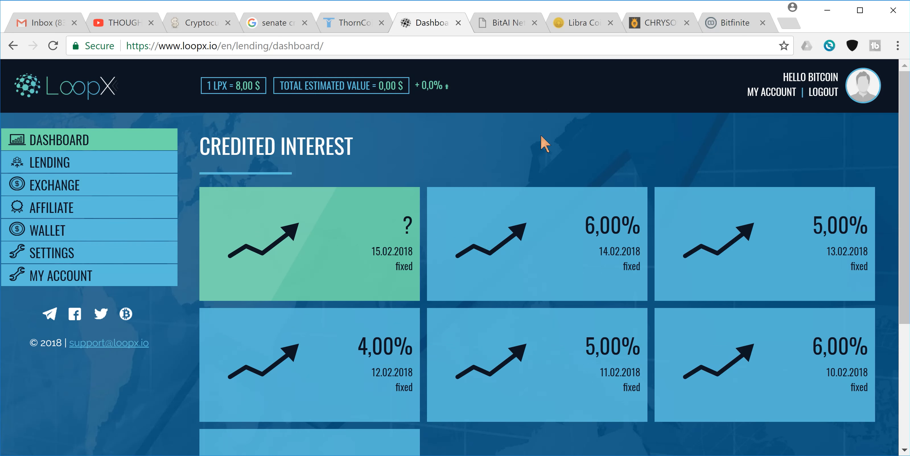
{"action": "mouse_move", "coordinate": [542, 172]}
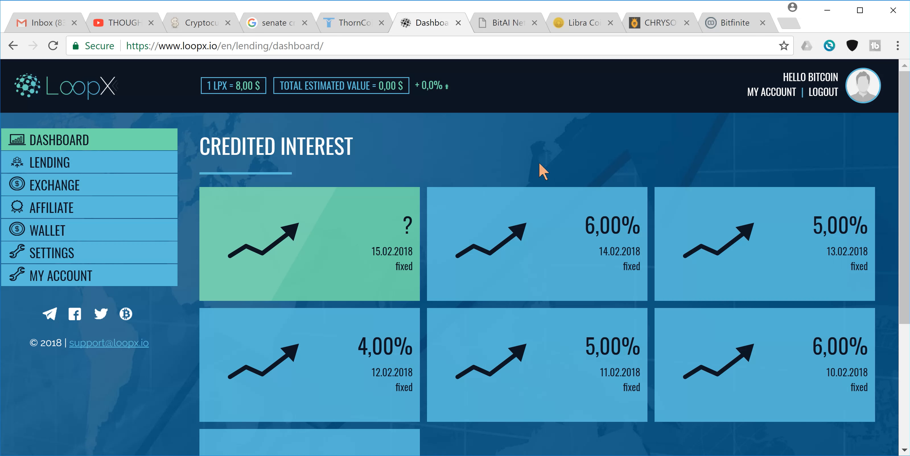